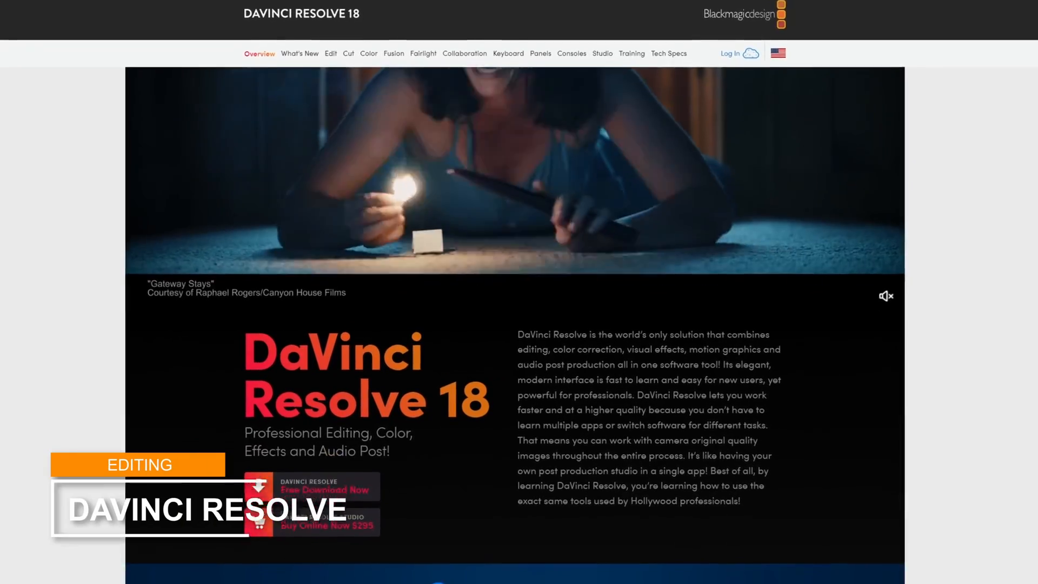
# Step: Select the background smart object and apply about 18% Uniform Add Noise
pyautogui.scroll(-3)
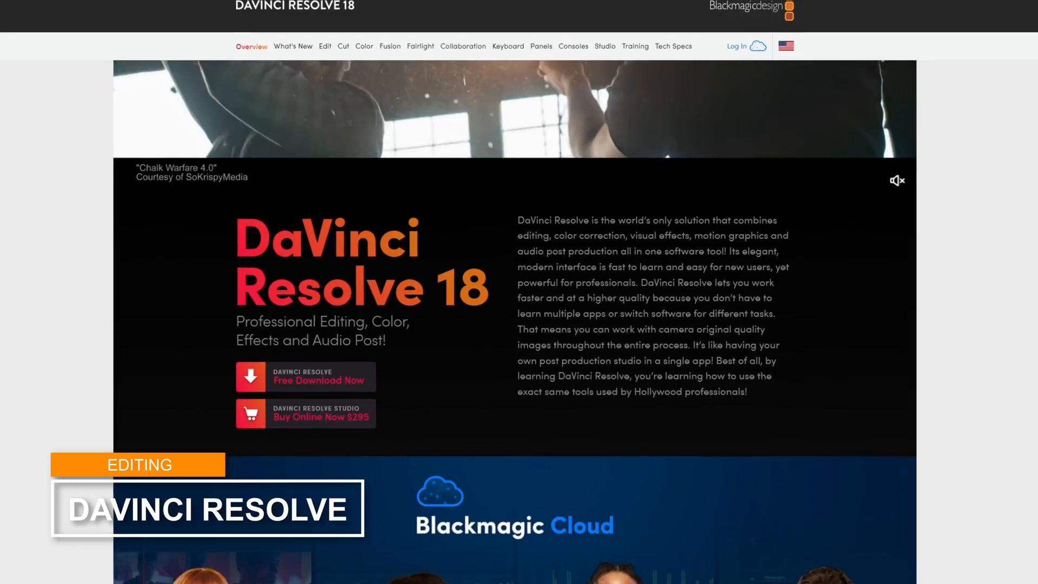
pyautogui.scroll(-3)
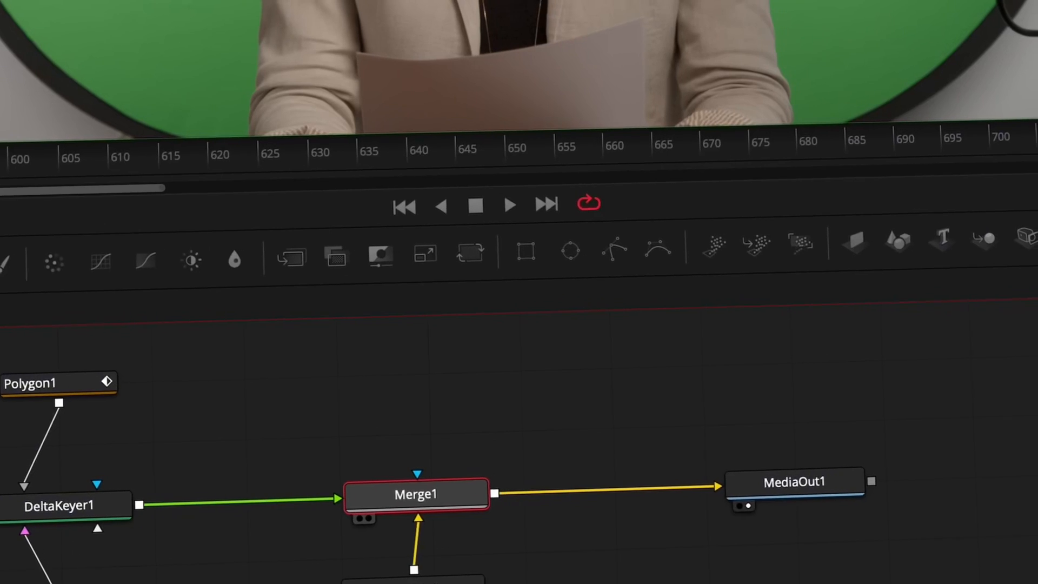
pyautogui.click(920, 211)
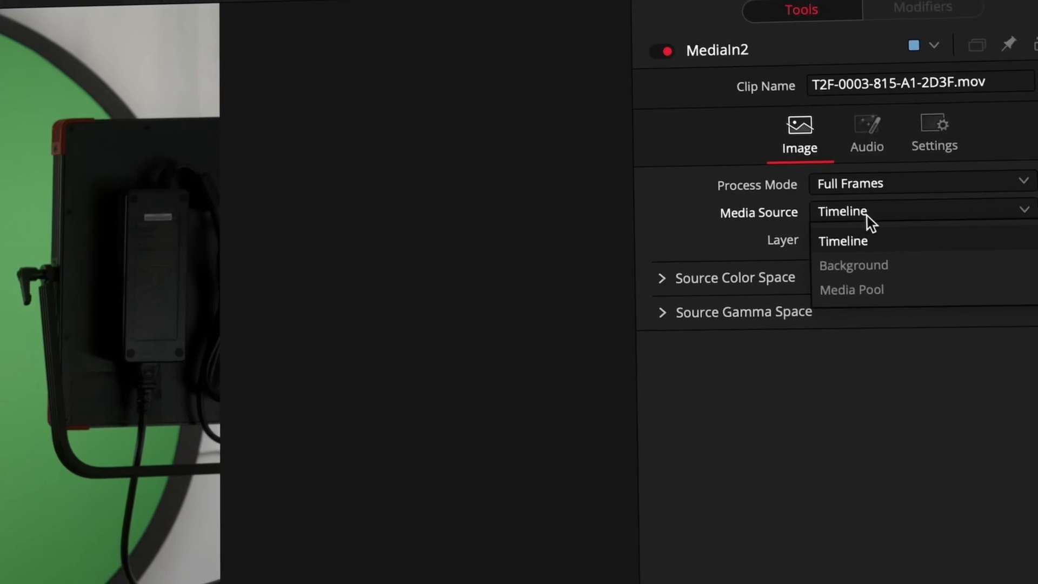
pyautogui.click(854, 265)
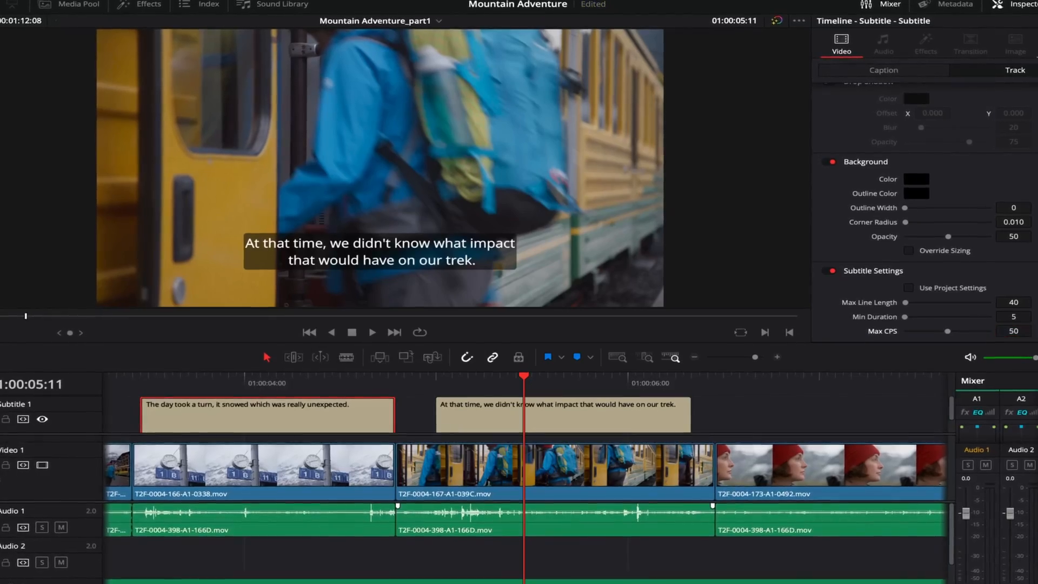
pyautogui.click(168, 6)
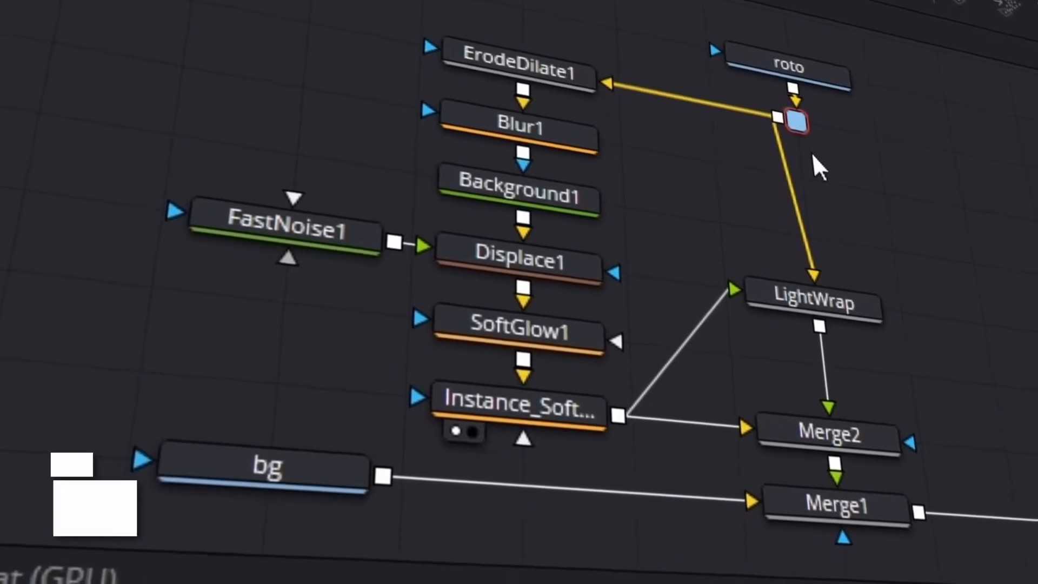
pyautogui.click(454, 569)
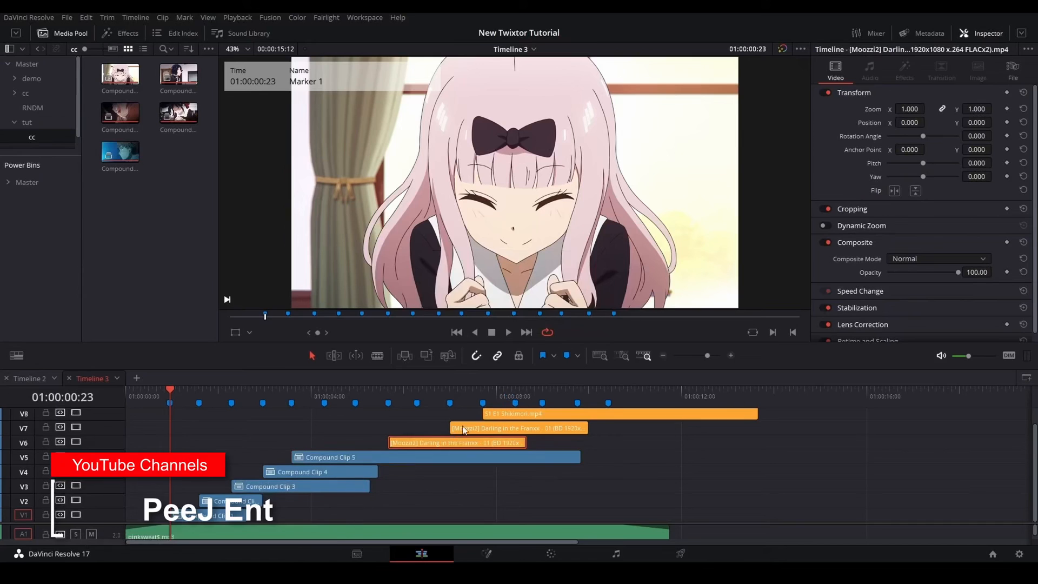
pyautogui.click(486, 554)
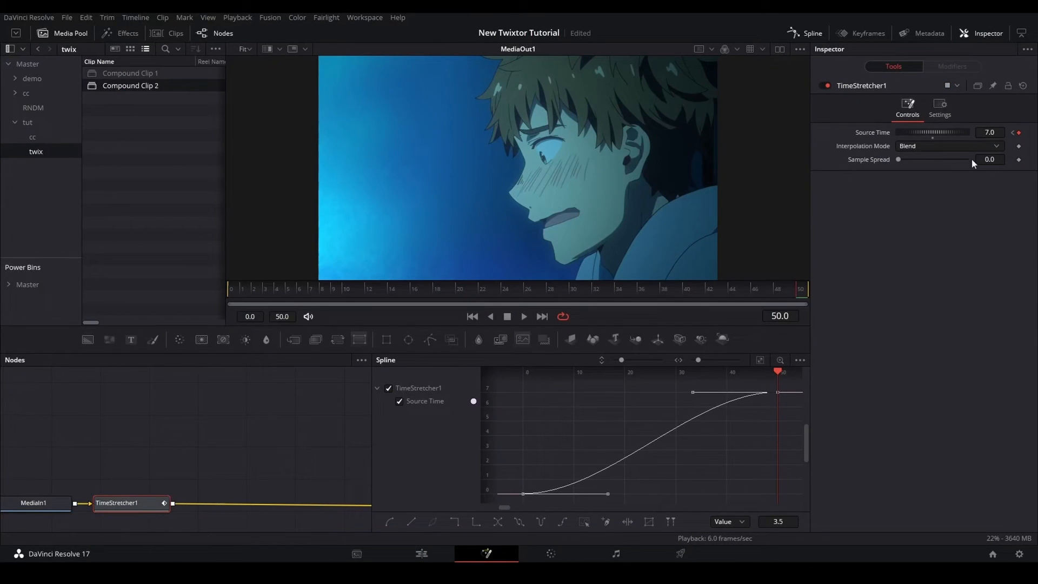
pyautogui.click(33, 502)
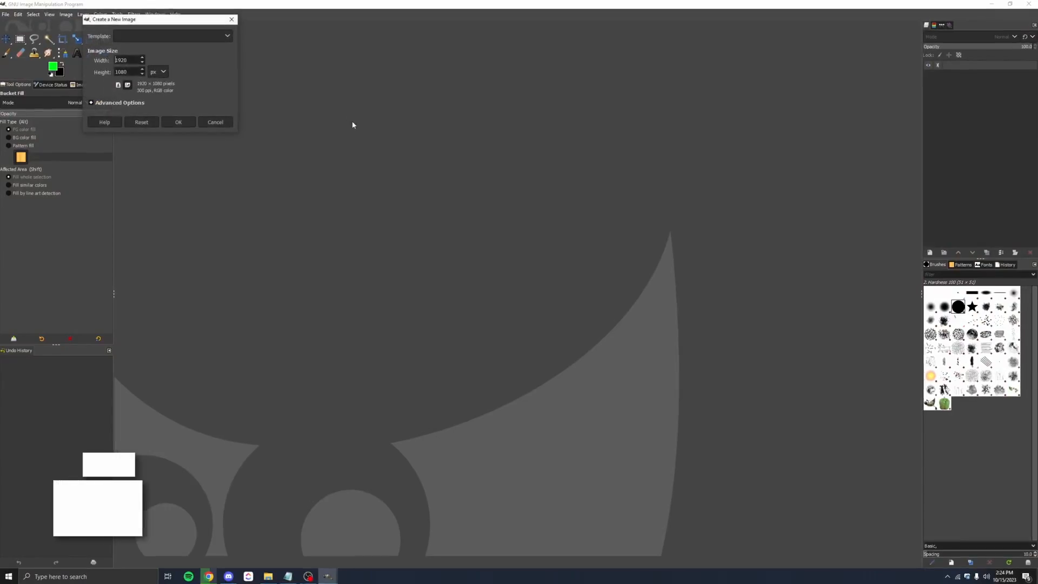
pyautogui.click(178, 122)
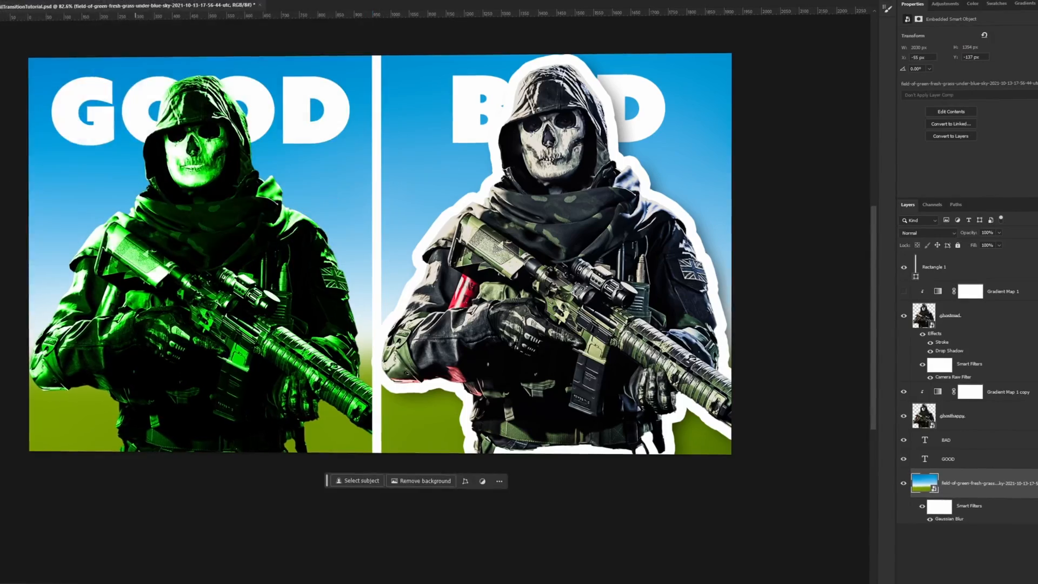
pyautogui.click(78, 106)
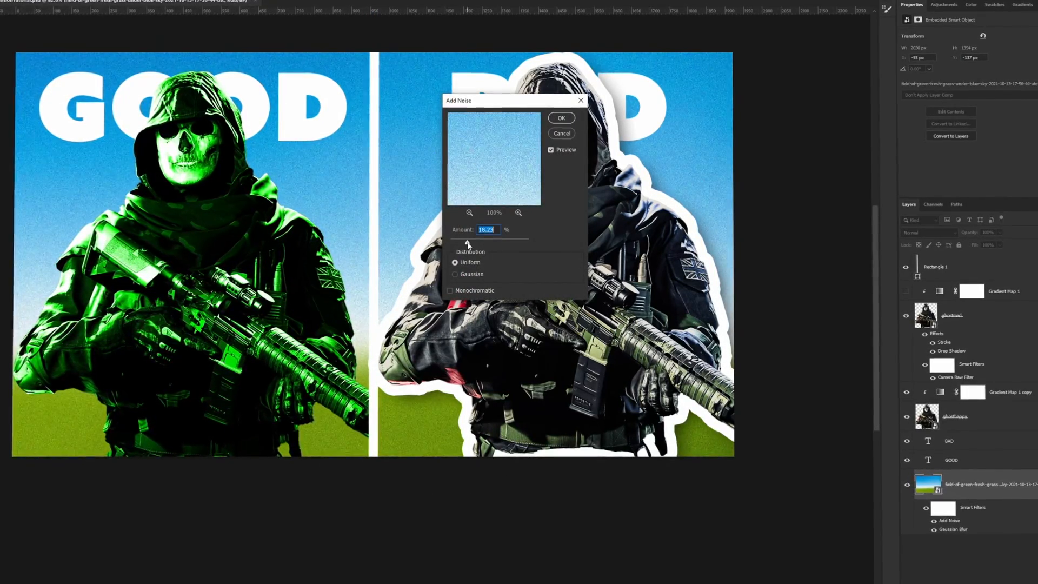
pyautogui.click(562, 118)
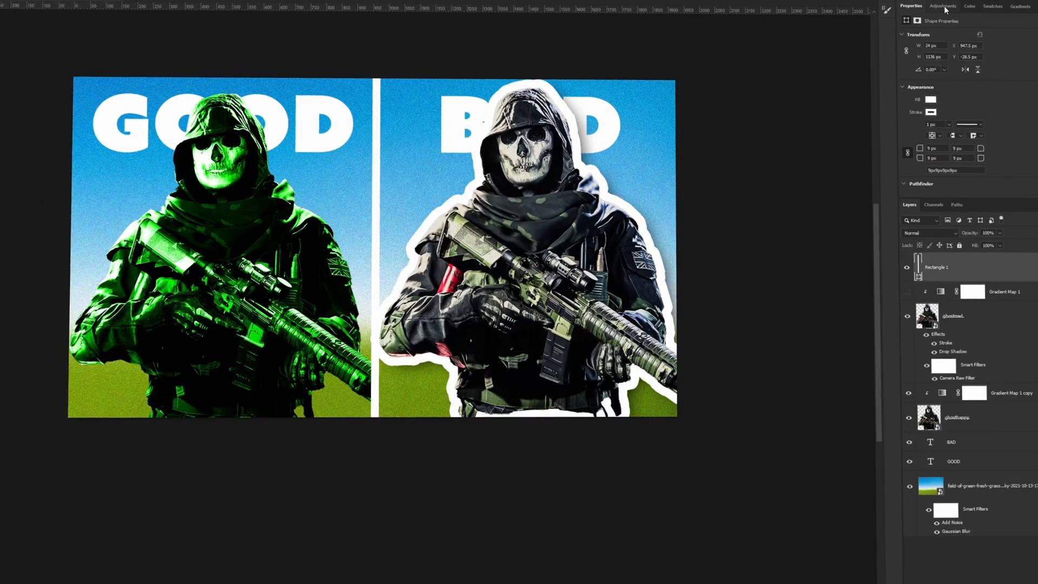
pyautogui.click(943, 6)
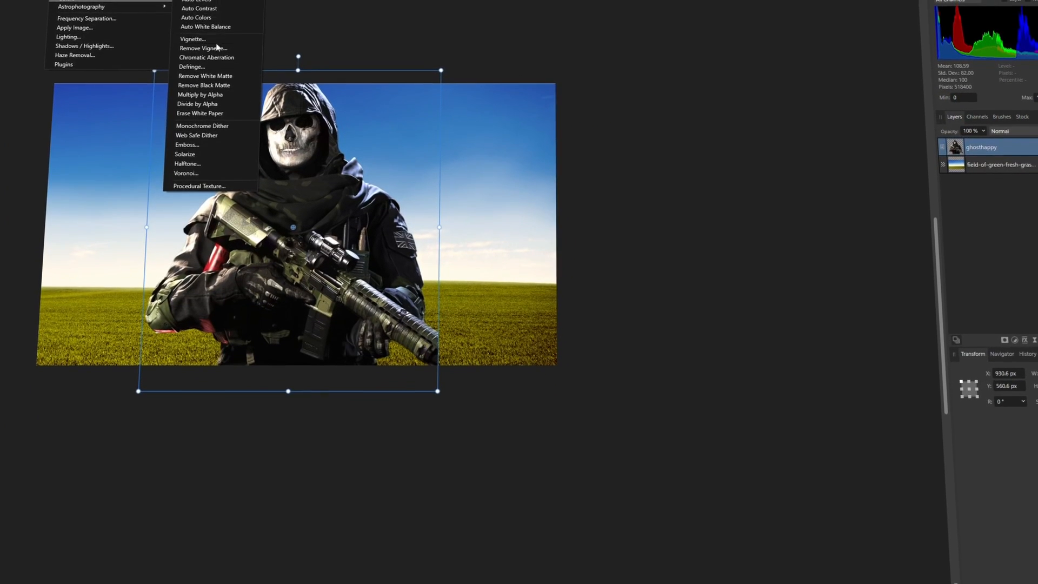
pyautogui.click(187, 144)
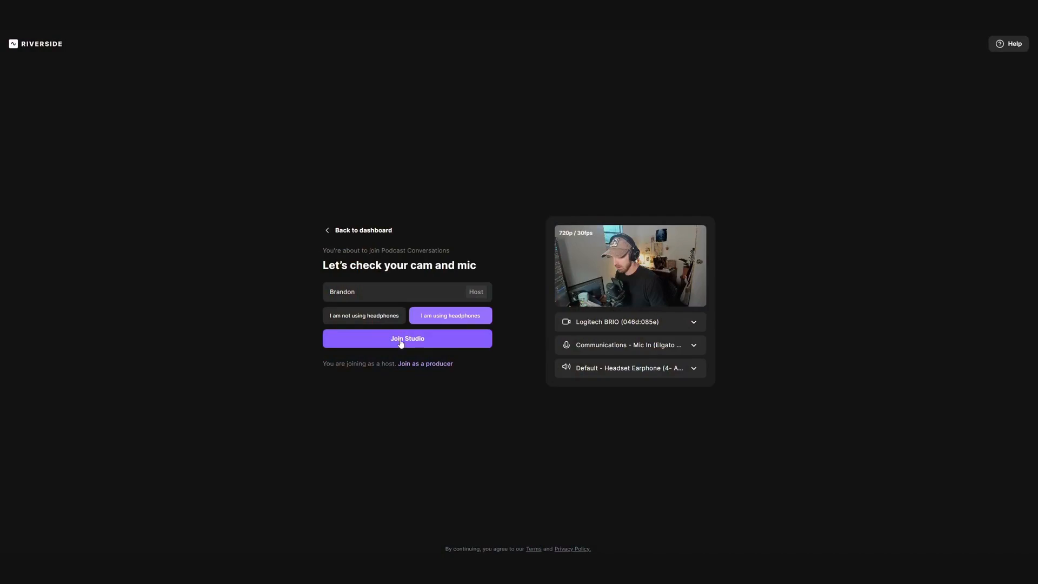
# Step: Open the recording in the editor and switch the layout to vertical 9:16
pyautogui.click(406, 339)
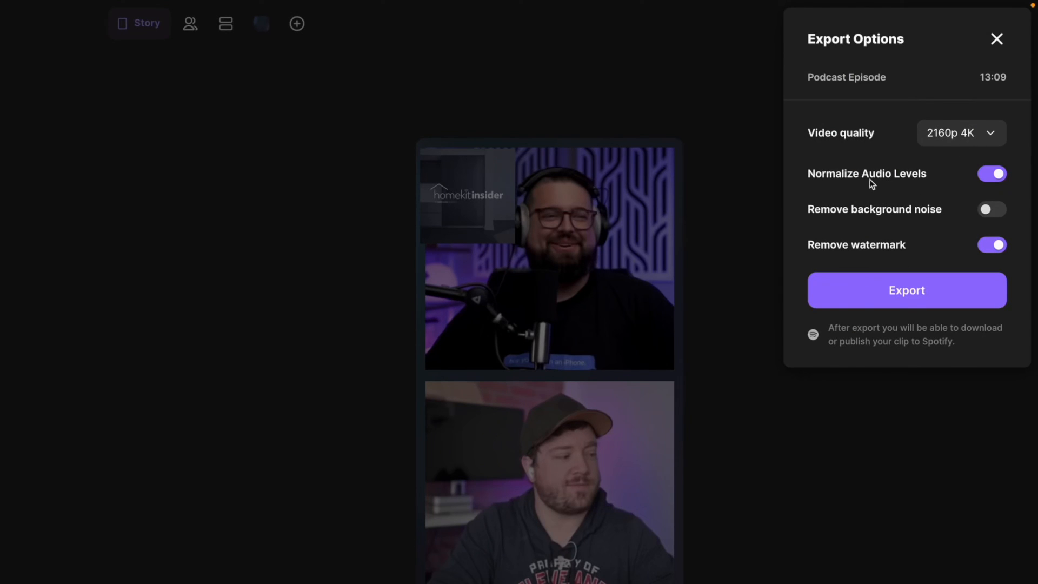
pyautogui.click(997, 39)
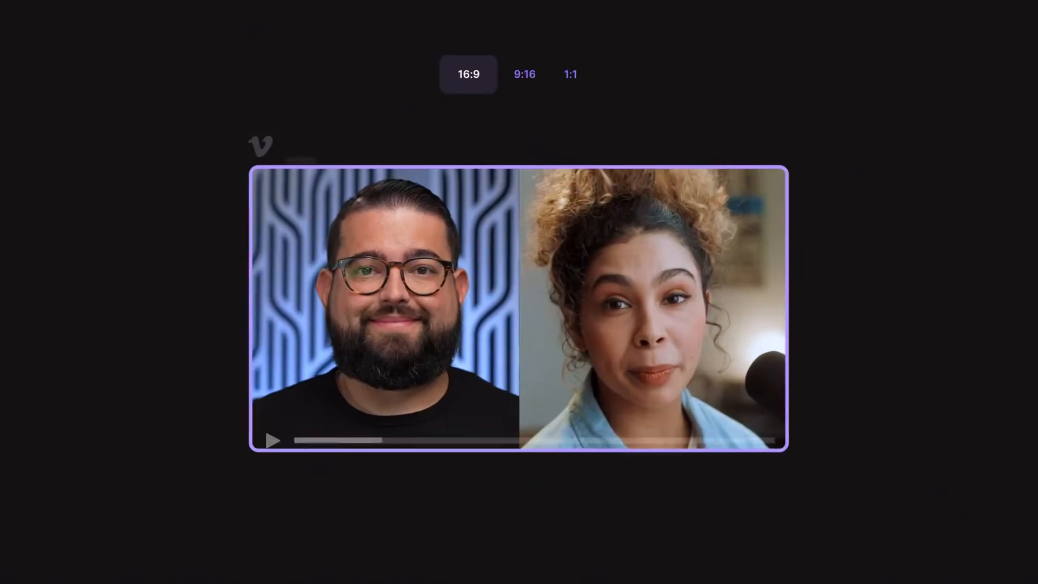
pyautogui.click(524, 74)
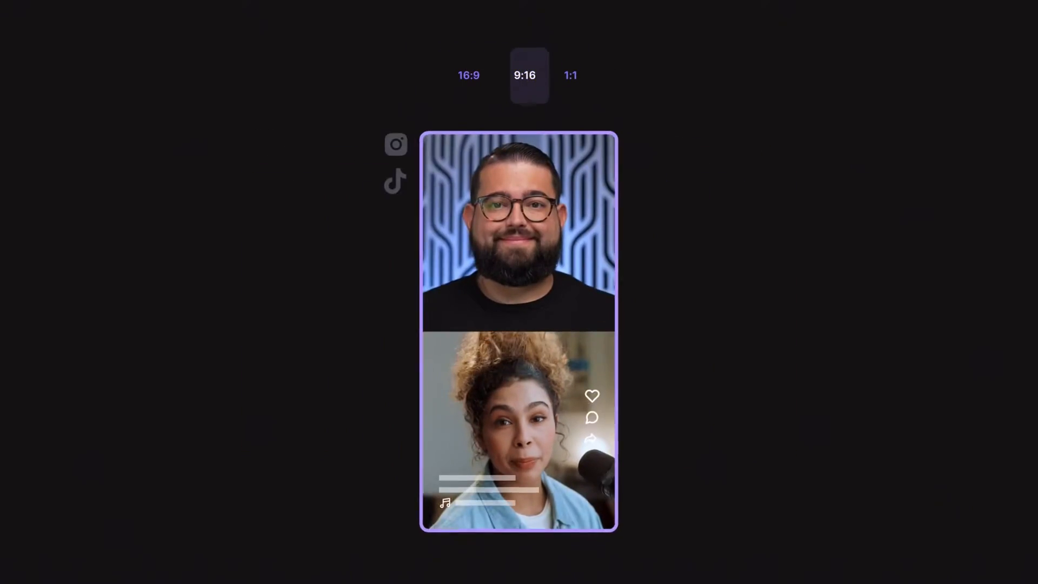
pyautogui.click(569, 74)
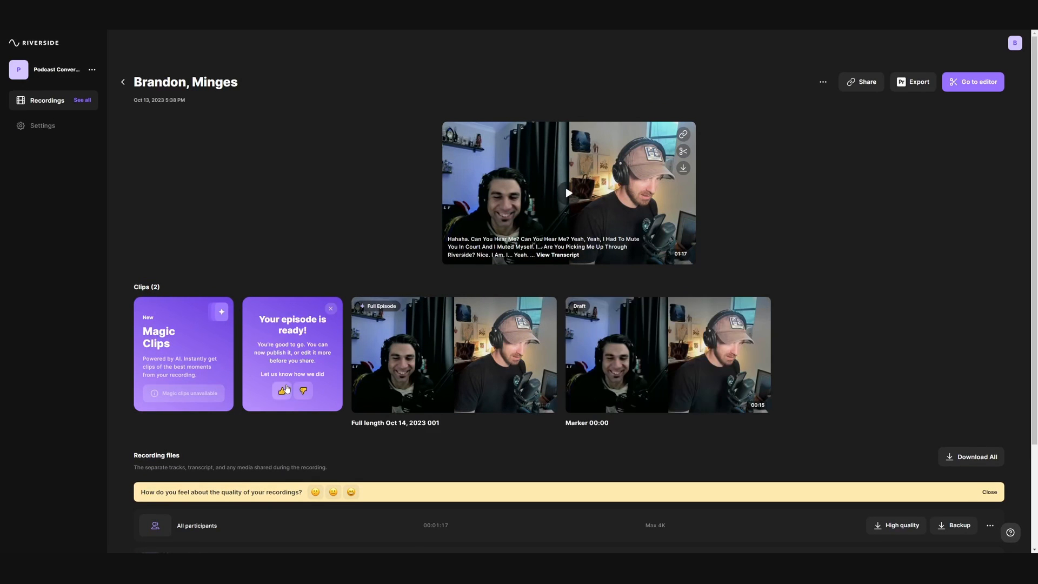
# Step: Open the full-length clip and show its track list and background choices
pyautogui.click(973, 81)
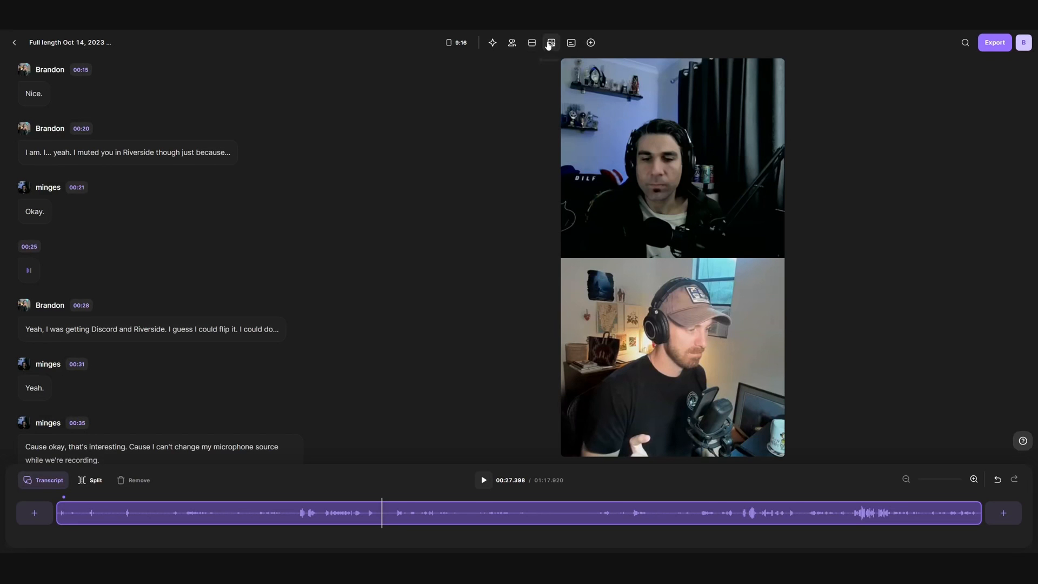
pyautogui.click(512, 42)
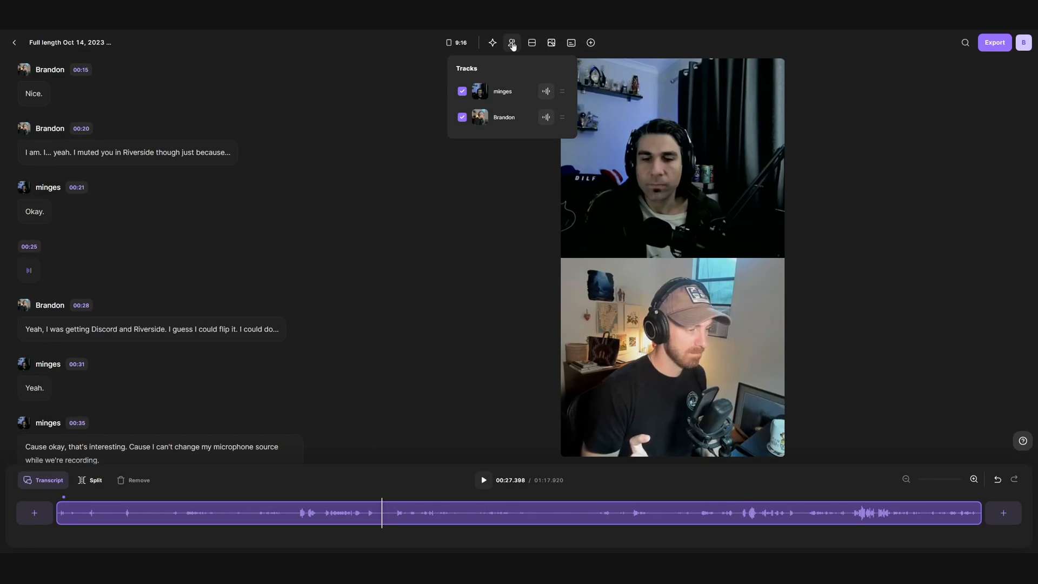
pyautogui.click(550, 42)
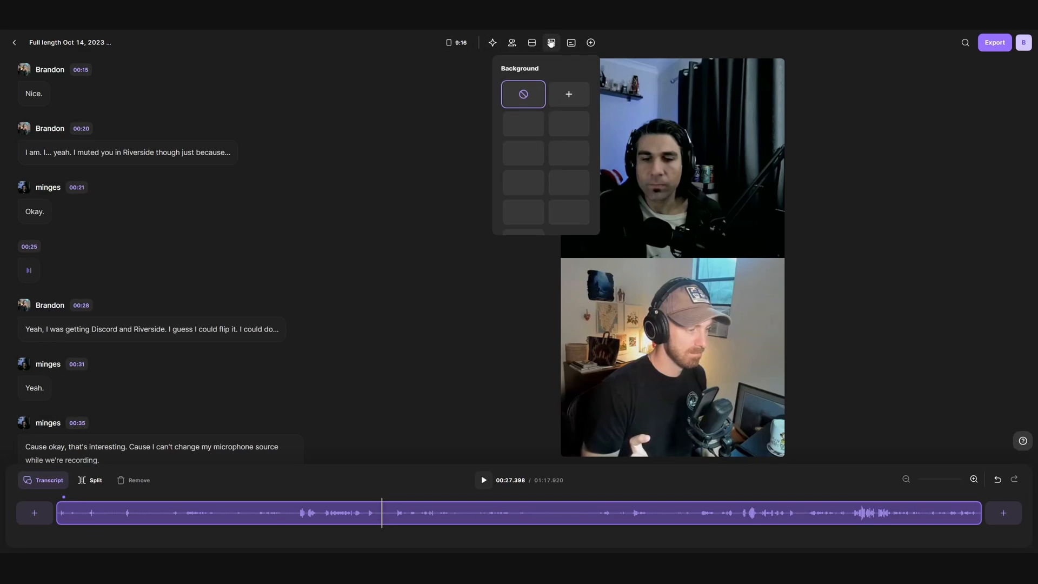